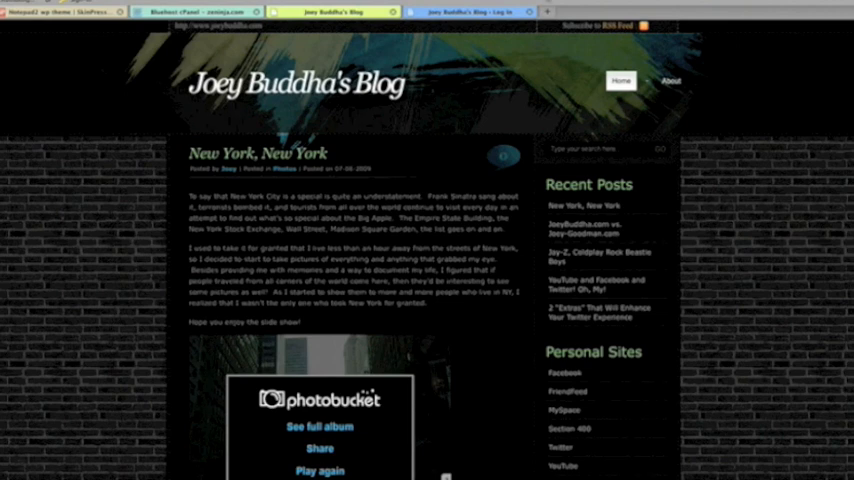
{"action": "mouse_move", "coordinate": [493, 90]}
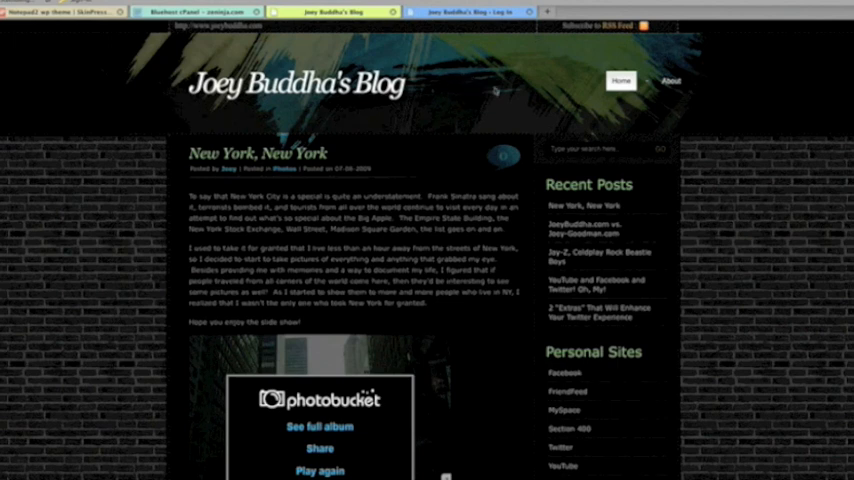
{"action": "mouse_move", "coordinate": [463, 113]}
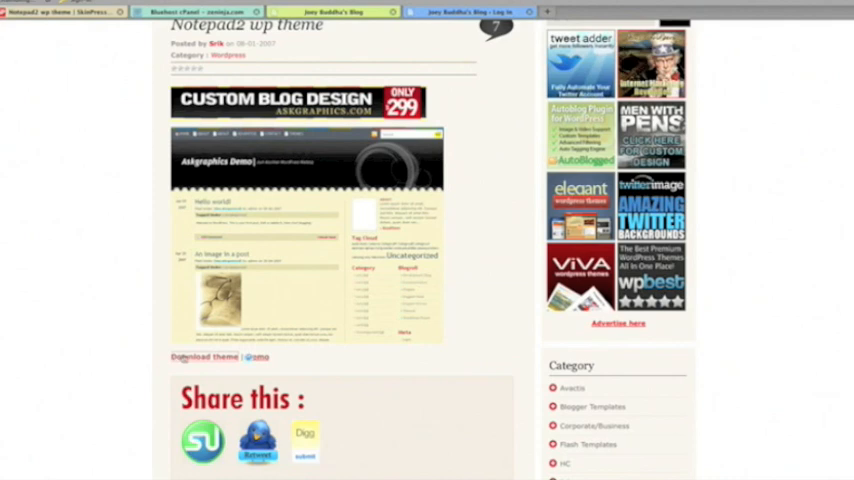
- Download the Notepad2 theme from SkinPress and save notepad_second.zip to the computer
{"action": "left_click", "coordinate": [197, 357]}
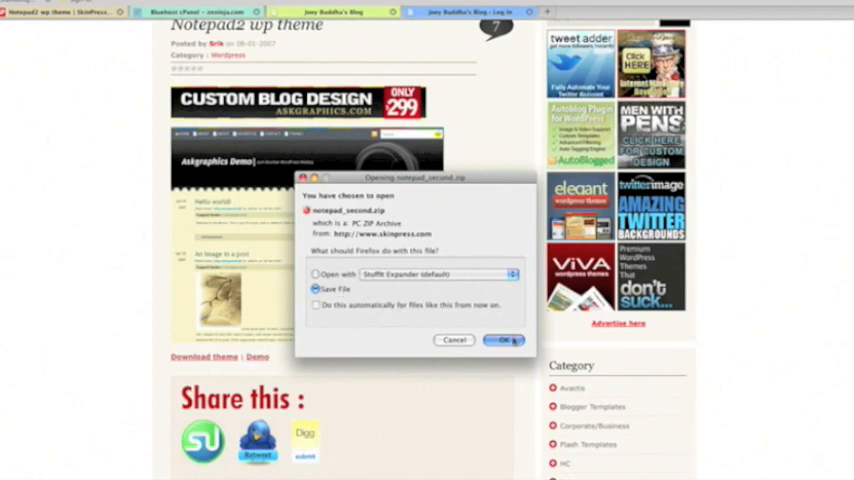
{"action": "left_click", "coordinate": [504, 340]}
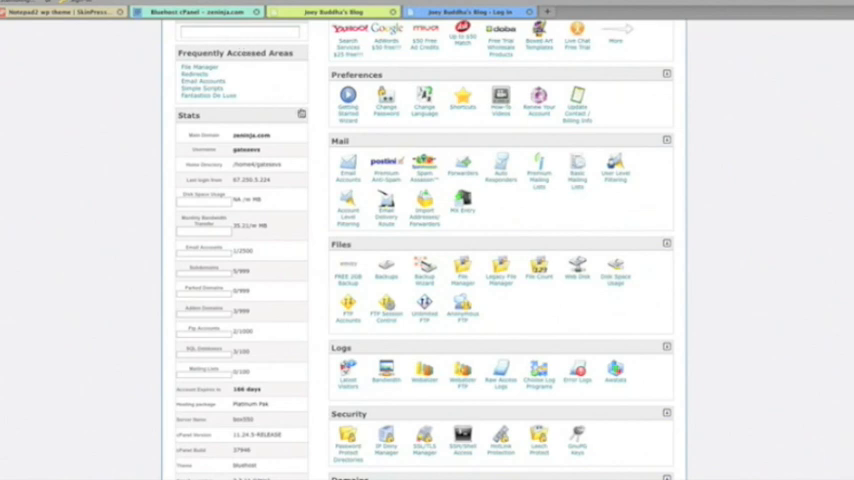
- Launch File Manager from cPanel's Files section, choosing the site's document root
{"action": "scroll", "scroll_direction": "up", "scroll_amount": 3}
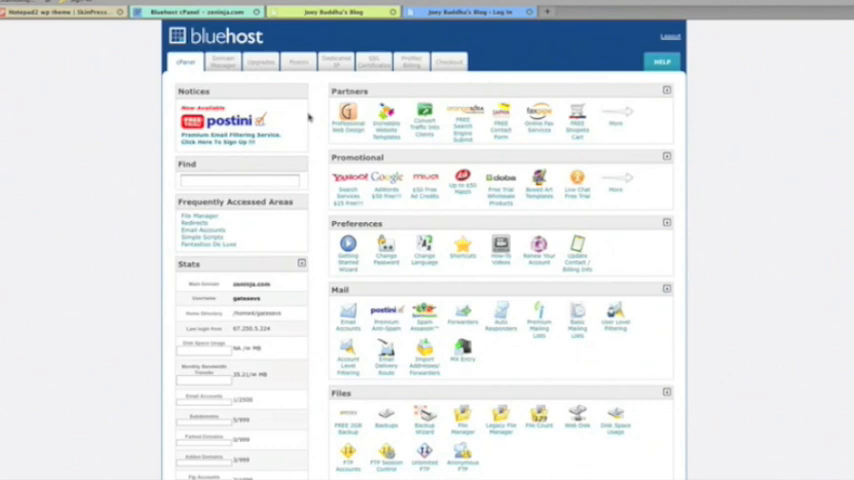
{"action": "mouse_move", "coordinate": [320, 152]}
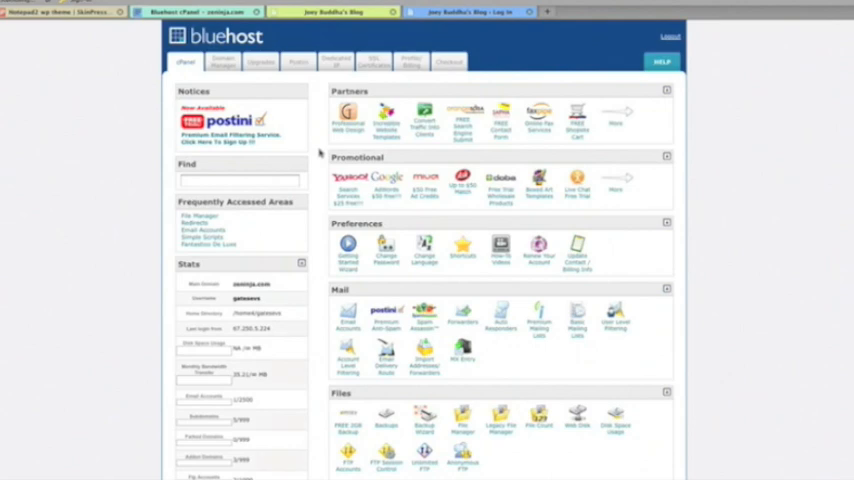
{"action": "scroll", "scroll_direction": "down", "scroll_amount": 3}
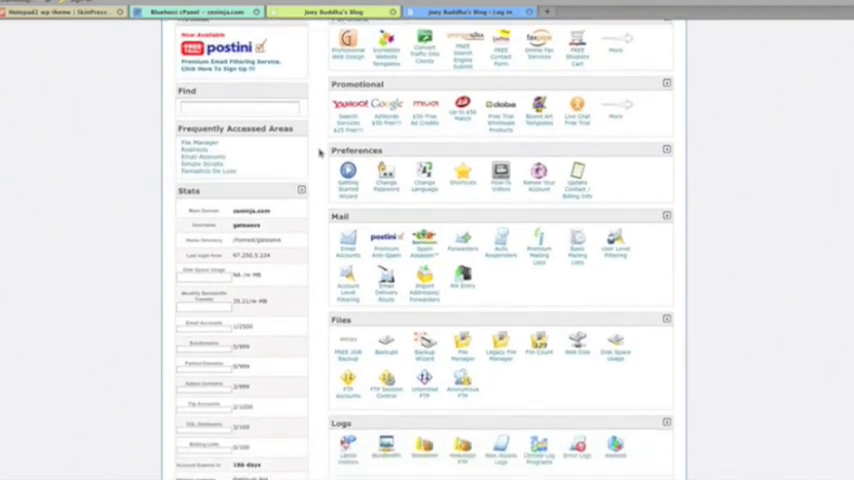
{"action": "scroll", "scroll_direction": "down", "scroll_amount": 3}
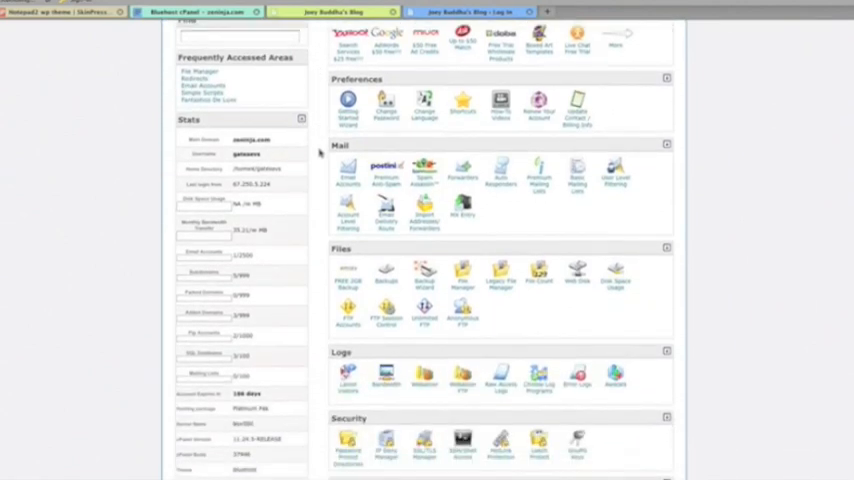
{"action": "scroll", "scroll_direction": "down", "scroll_amount": 3}
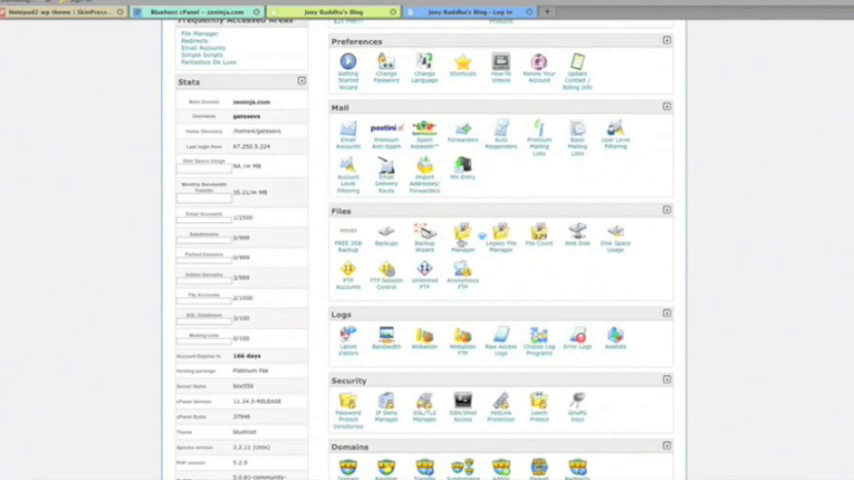
{"action": "left_click", "coordinate": [347, 237]}
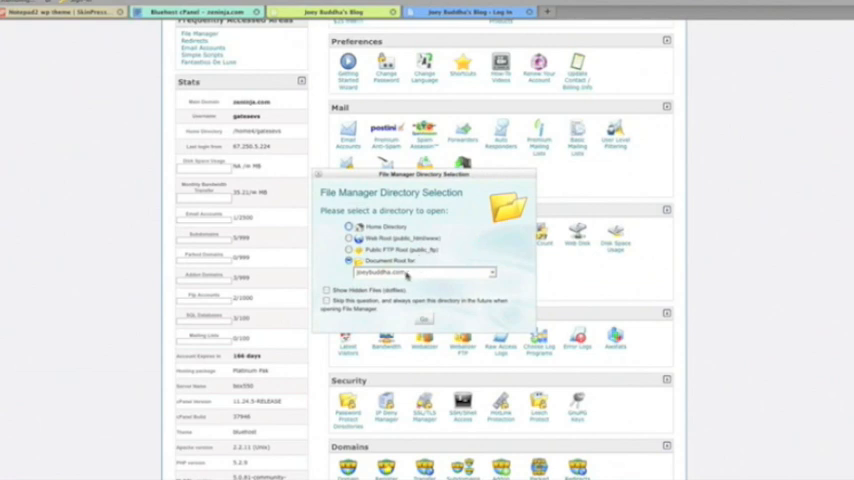
{"action": "left_click", "coordinate": [424, 318]}
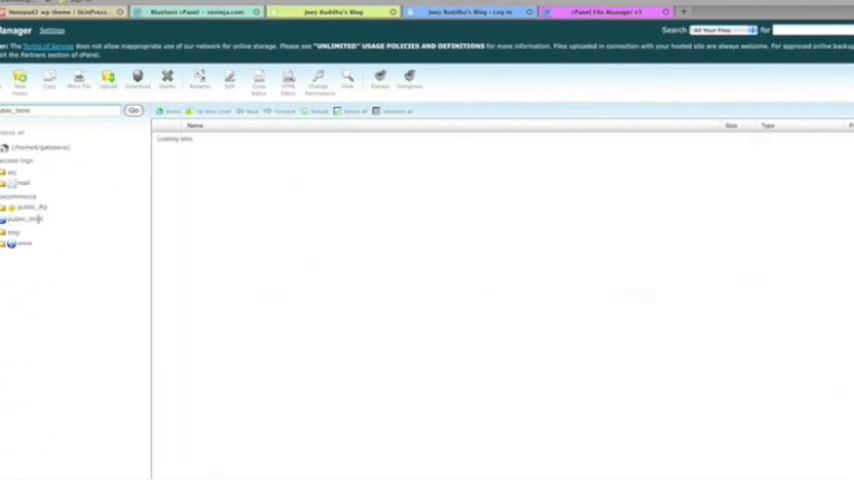
- Browse to public_html/joeybuddha/wp-content/themes and start an upload there
{"action": "left_click", "coordinate": [30, 207]}
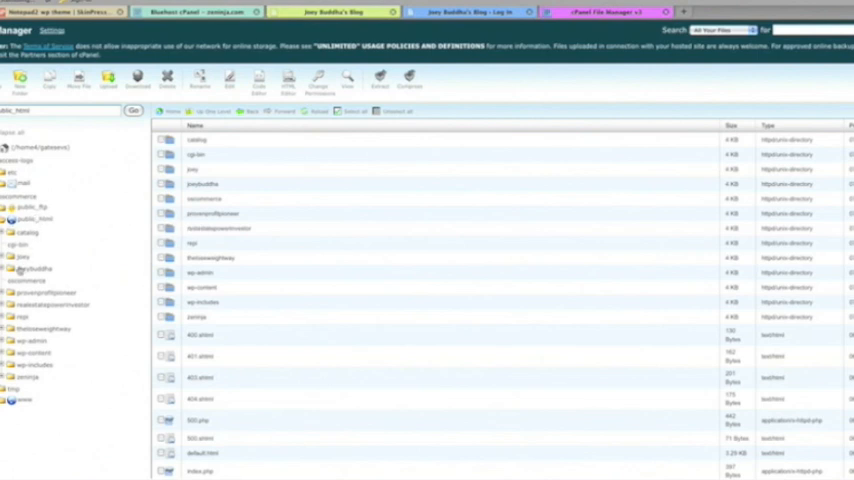
{"action": "double_click", "coordinate": [30, 268]}
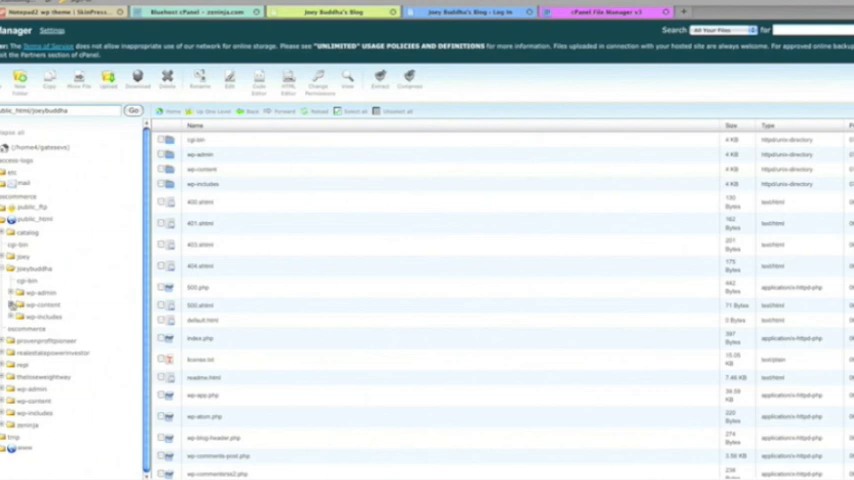
{"action": "left_click", "coordinate": [11, 305]}
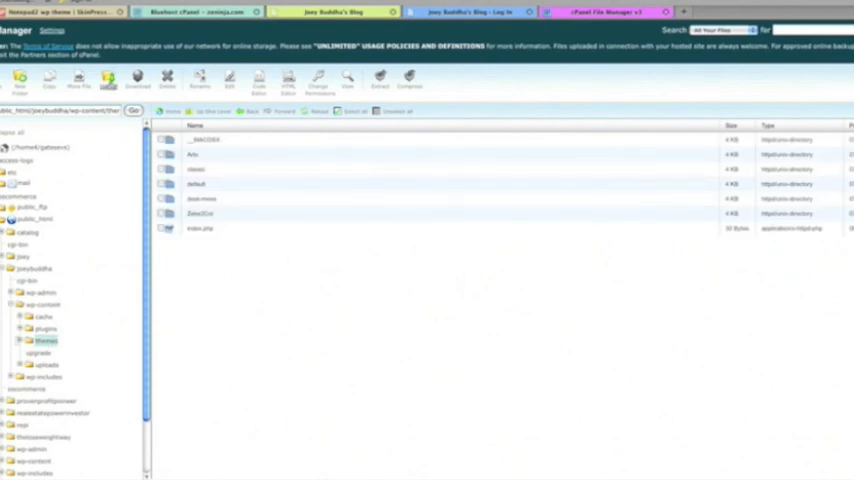
{"action": "left_click", "coordinate": [110, 78]}
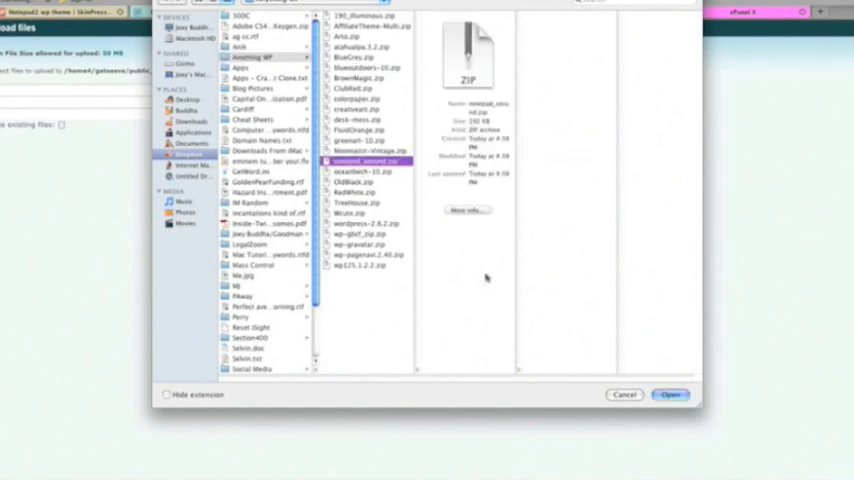
- Upload notepad_second.zip and return to the themes folder listing
{"action": "left_click", "coordinate": [670, 394]}
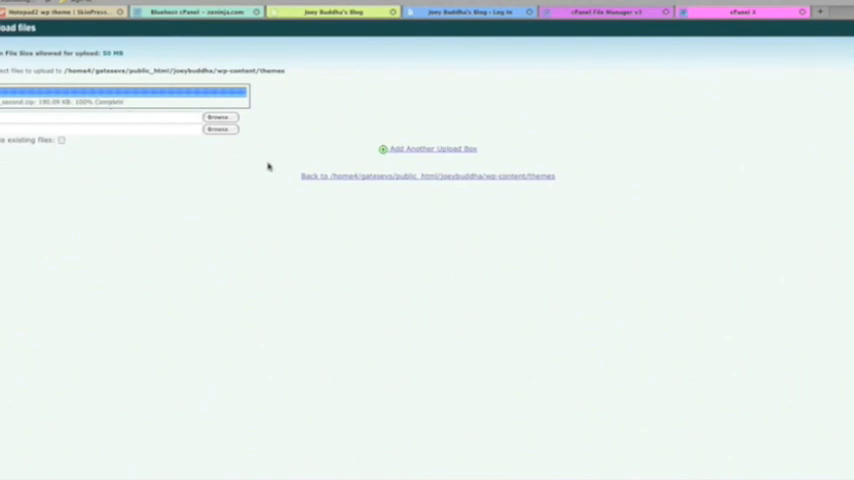
{"action": "left_click", "coordinate": [427, 176]}
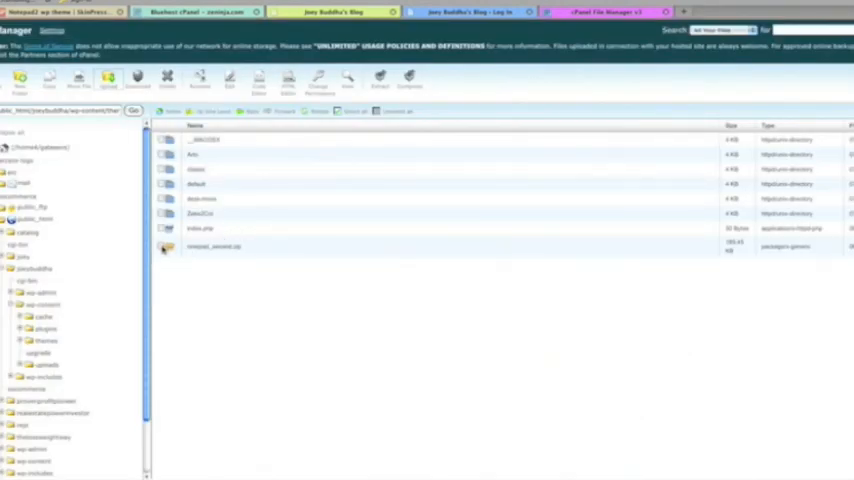
- Extract notepad_second.zip into the themes folder, then select the zip for deletion
{"action": "left_click", "coordinate": [215, 246]}
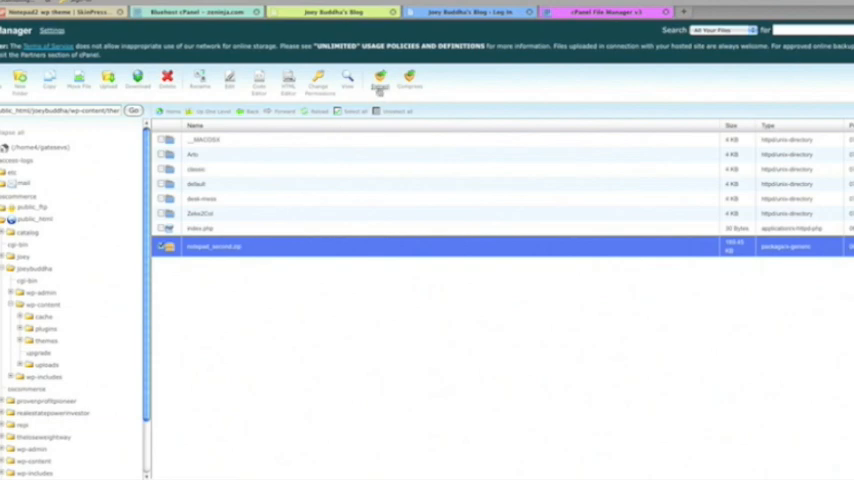
{"action": "left_click", "coordinate": [380, 80]}
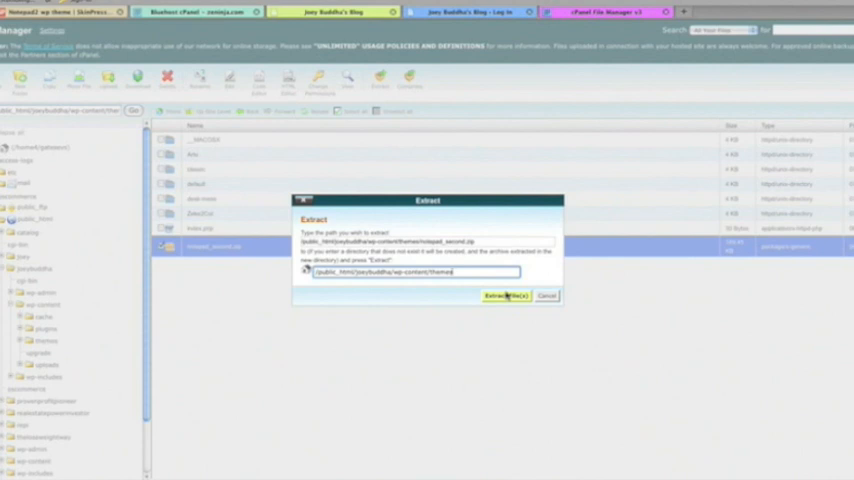
{"action": "left_click", "coordinate": [505, 295]}
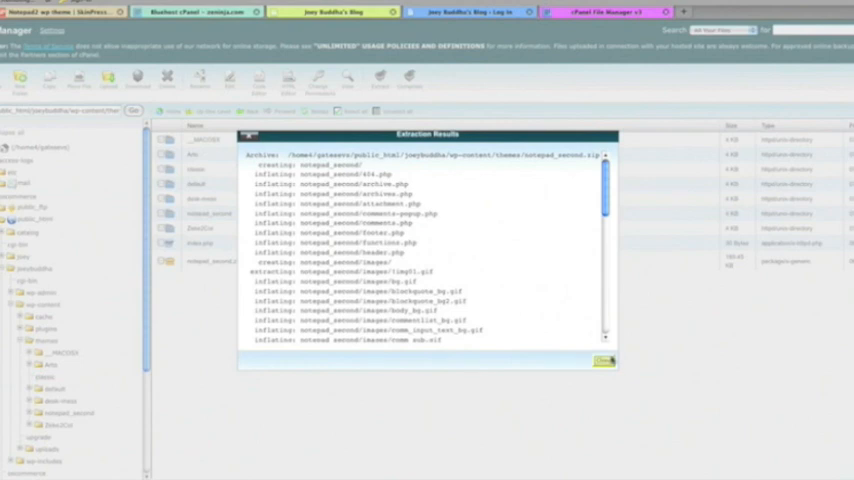
{"action": "left_click", "coordinate": [605, 361]}
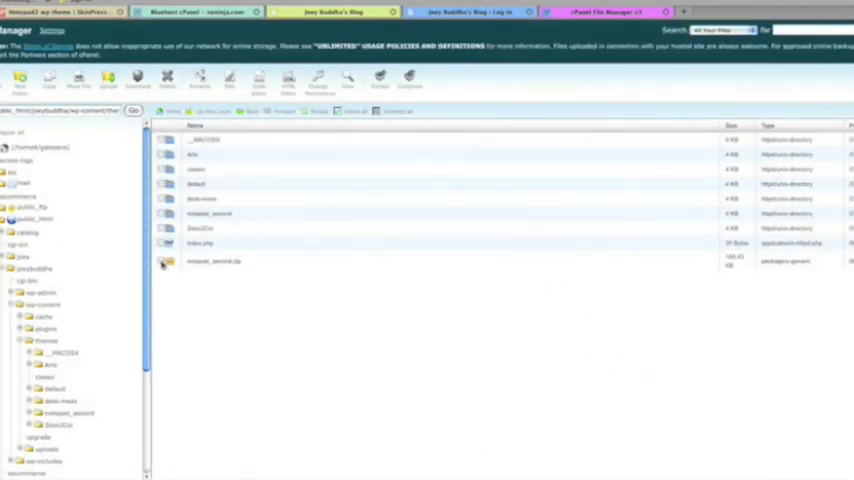
{"action": "left_click", "coordinate": [213, 261]}
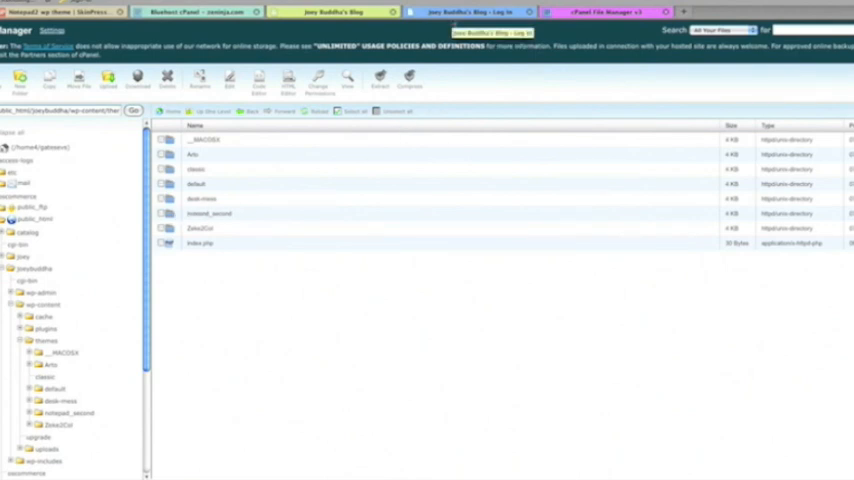
- Log in to Joey Buddha's Blog admin with the saved credentials
{"action": "left_click", "coordinate": [468, 11]}
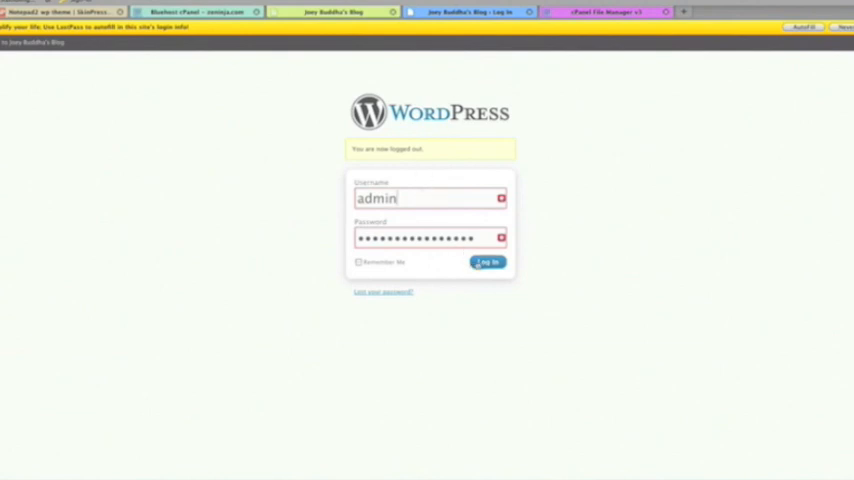
{"action": "left_click", "coordinate": [487, 261]}
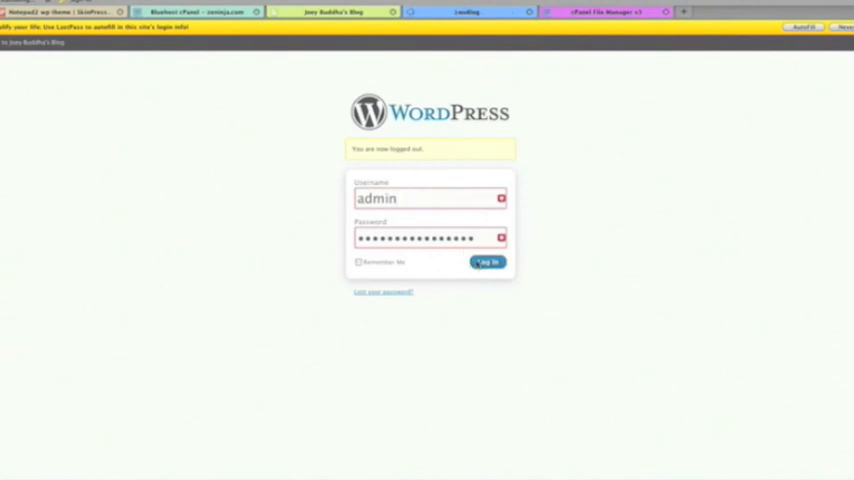
{"action": "left_click", "coordinate": [488, 261]}
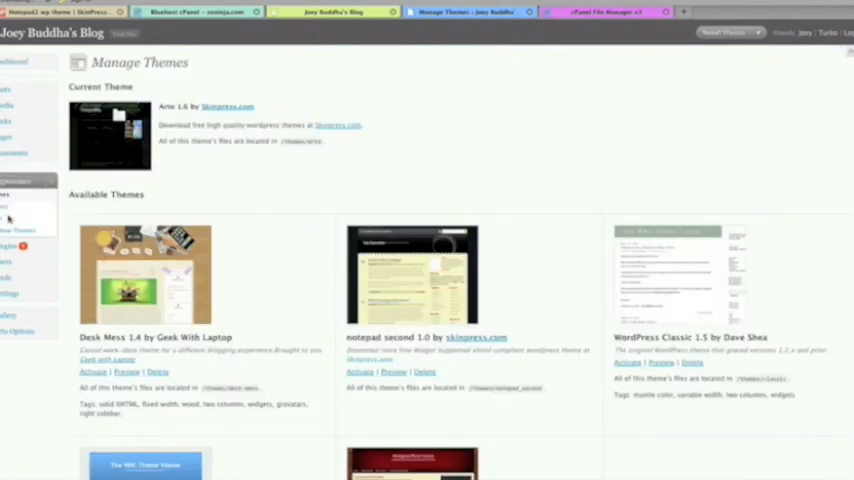
- Activate the notepad second 1.0 theme from Appearance > Themes
{"action": "scroll", "scroll_direction": "down", "scroll_amount": 3}
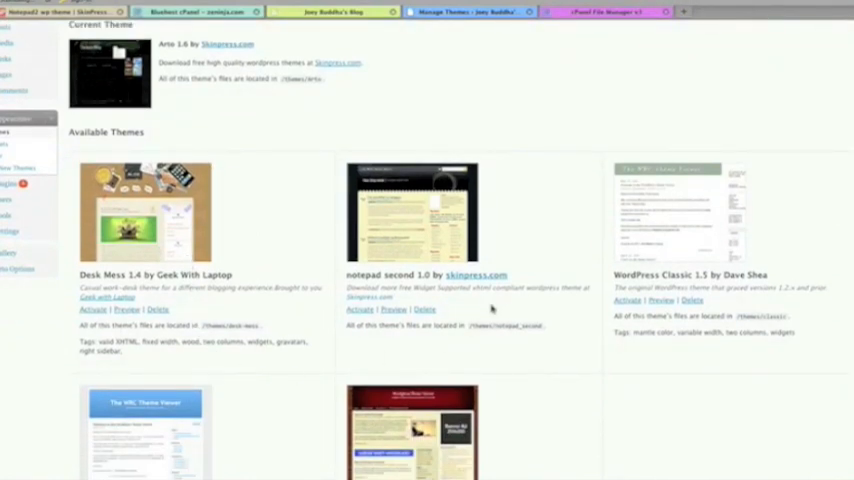
{"action": "scroll", "scroll_direction": "down", "scroll_amount": 3}
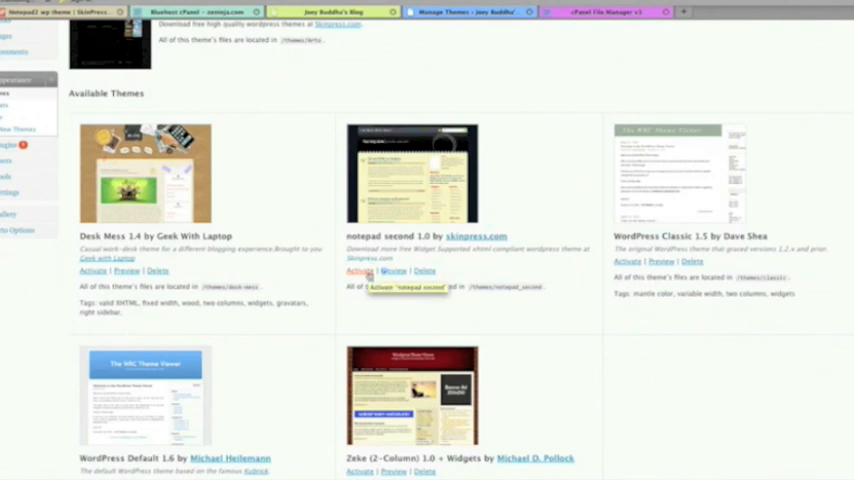
{"action": "left_click", "coordinate": [358, 271]}
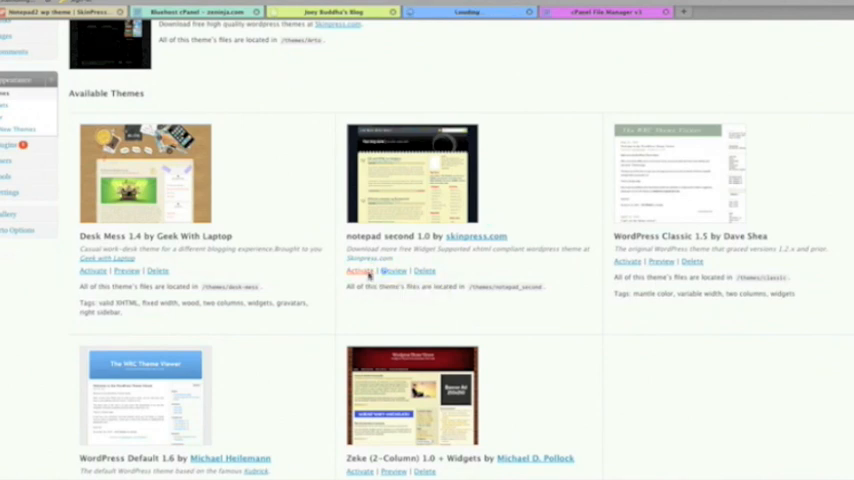
{"action": "left_click", "coordinate": [358, 270]}
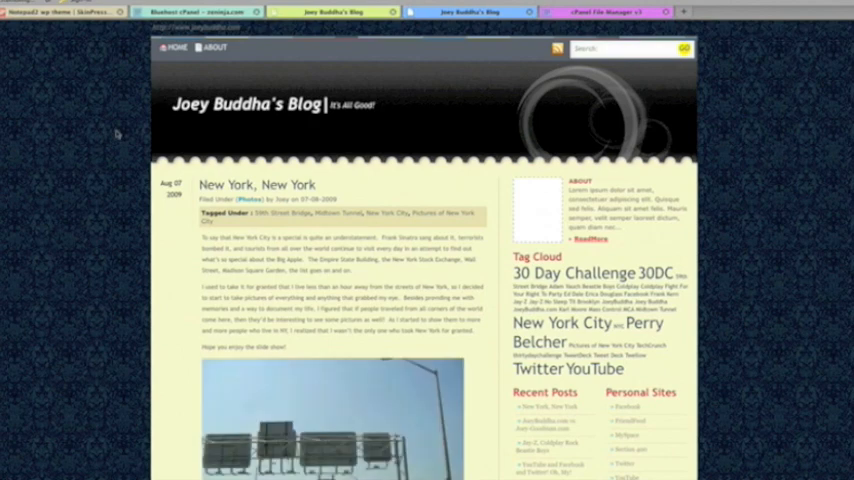
{"action": "mouse_move", "coordinate": [122, 166]}
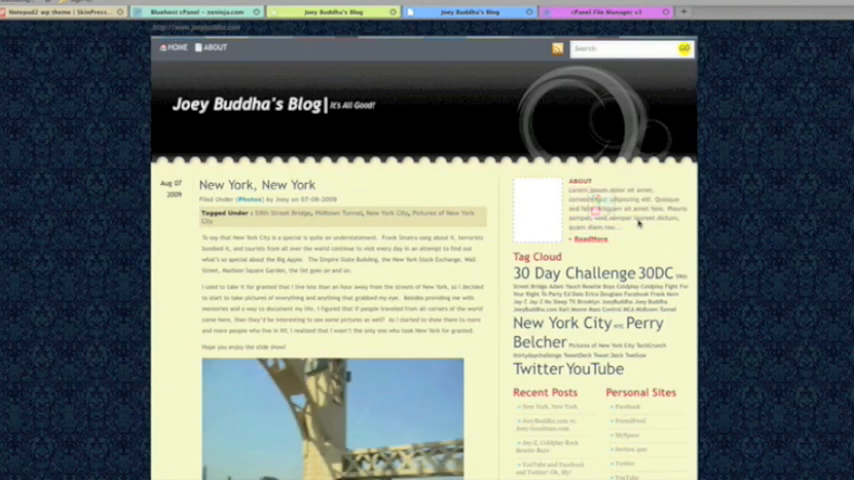
- Scroll the blog front page to view the New York post in the new theme
{"action": "scroll", "scroll_direction": "down", "scroll_amount": 3}
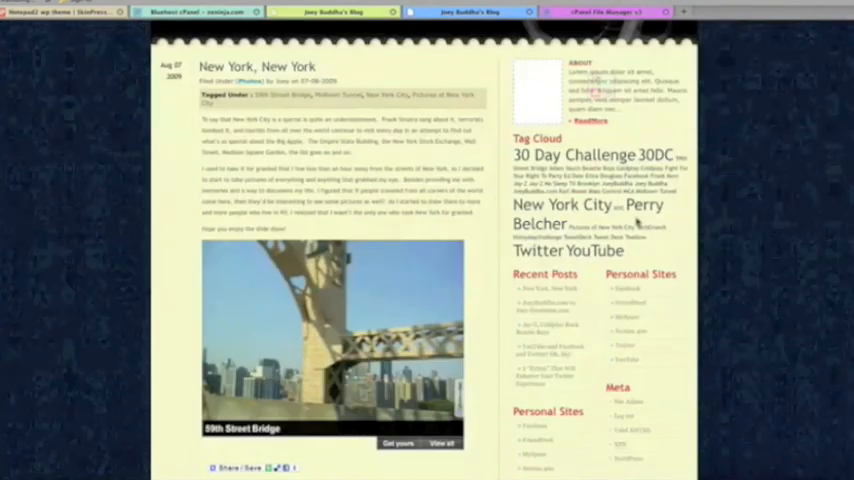